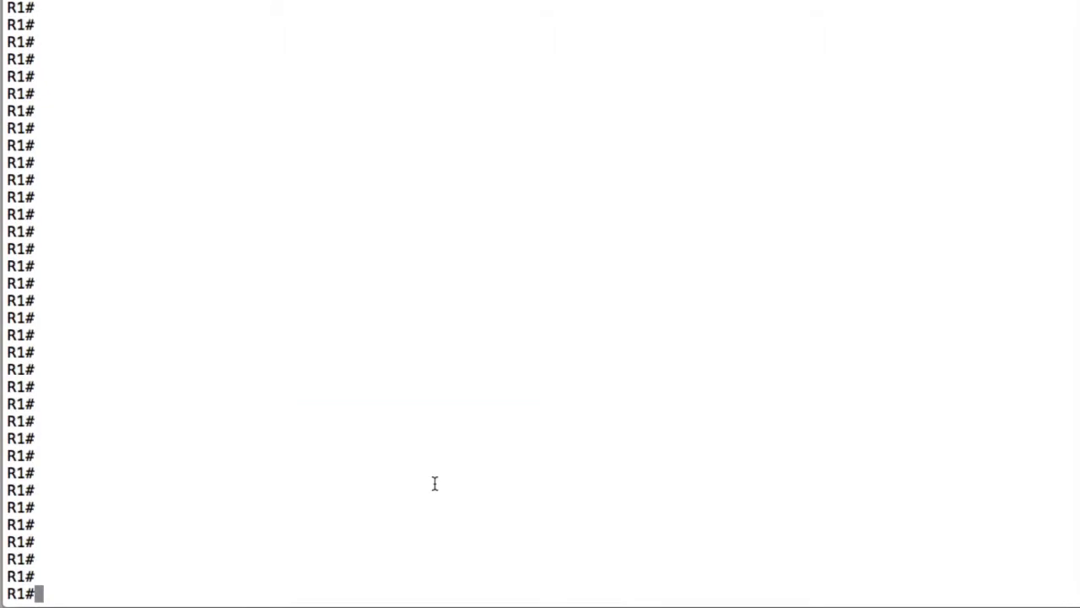
Step: On R1 display LDP neighbor 10.100.2.2 details and page through the session output
type("sh m")
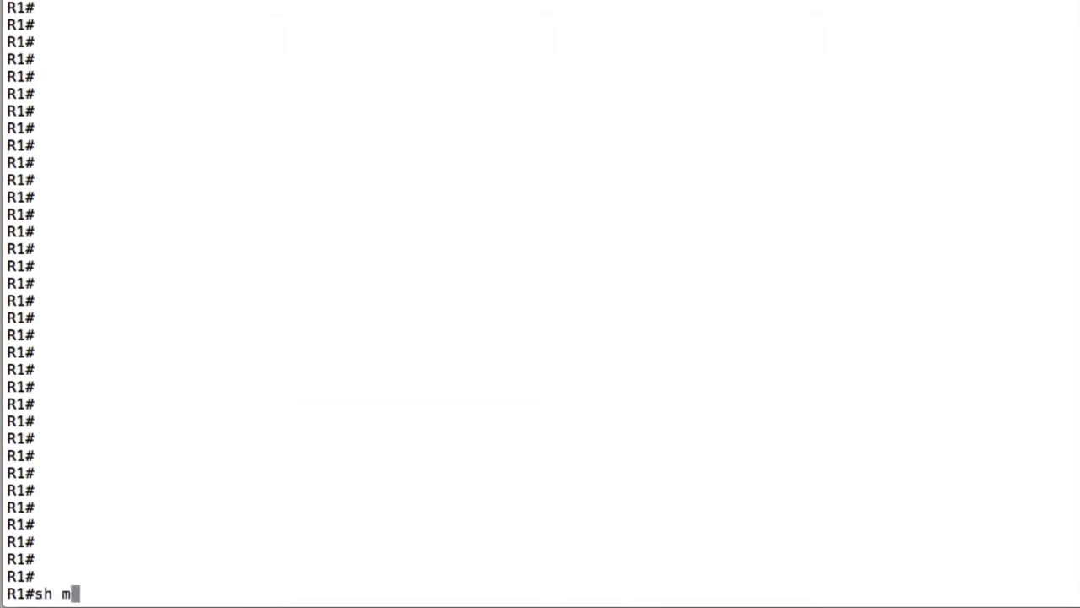
type("pls ldp ses")
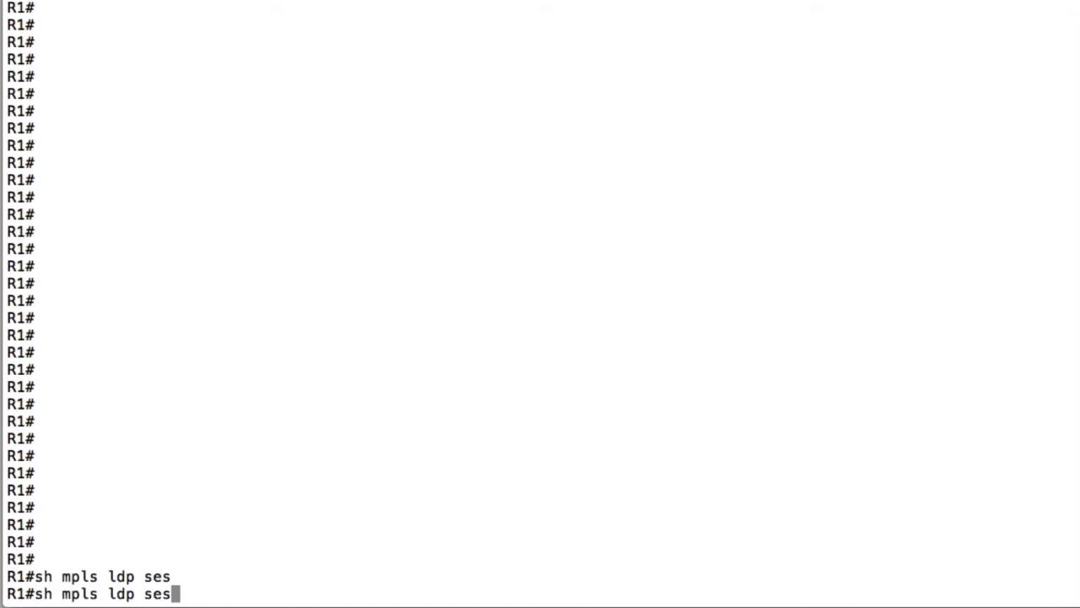
type("n")
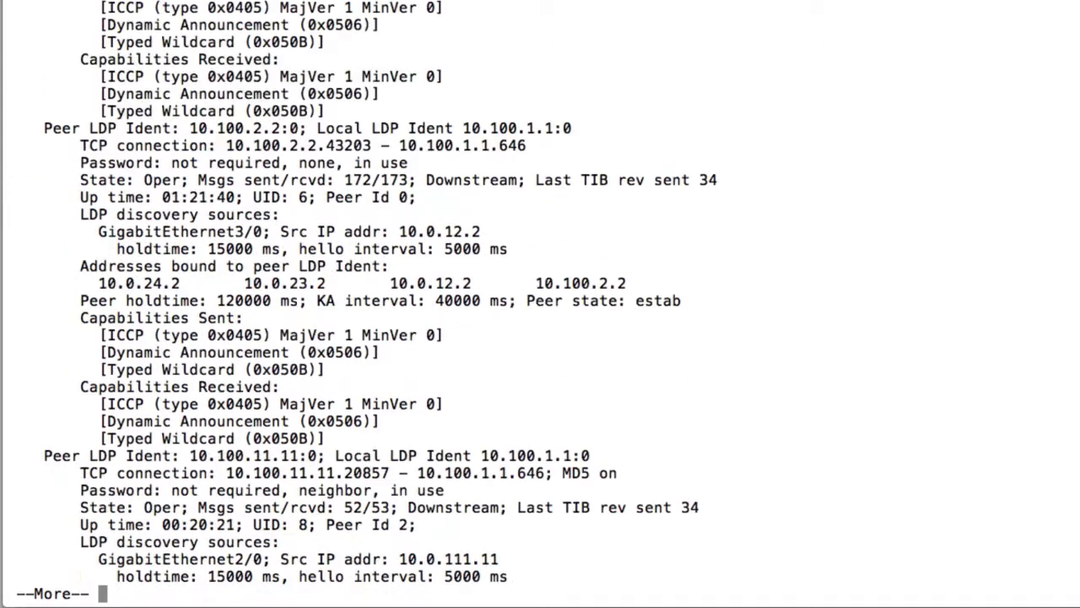
key("space")
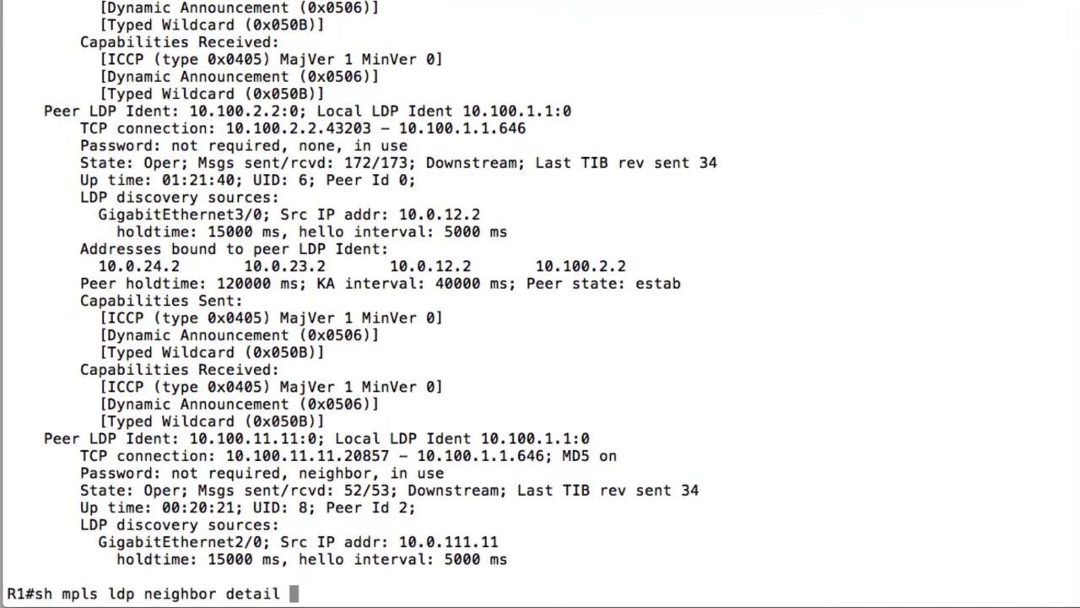
type("10.100.2.2")
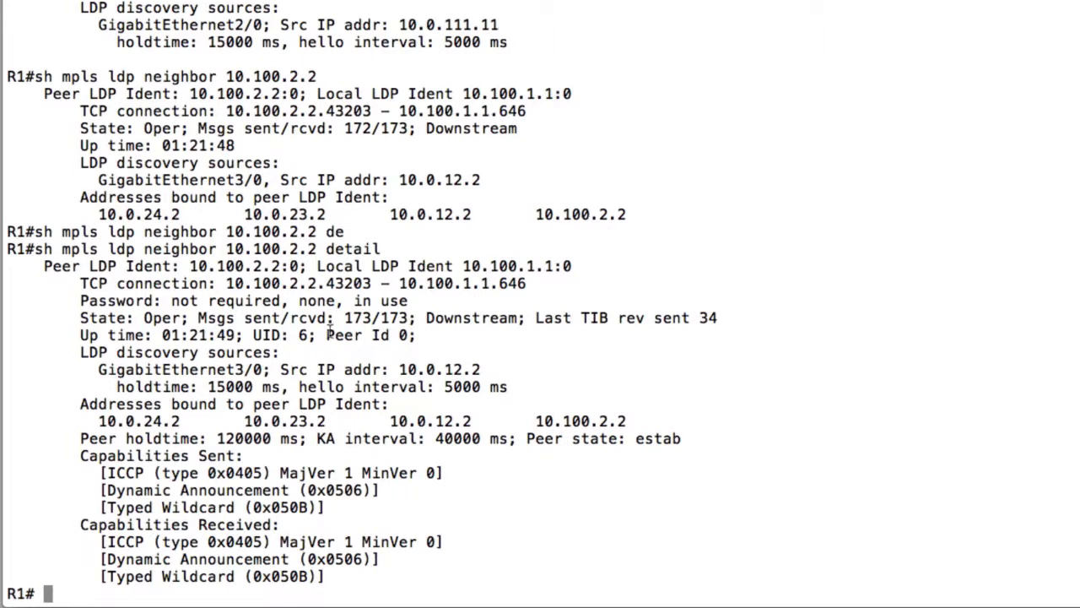
mouse_move(410, 589)
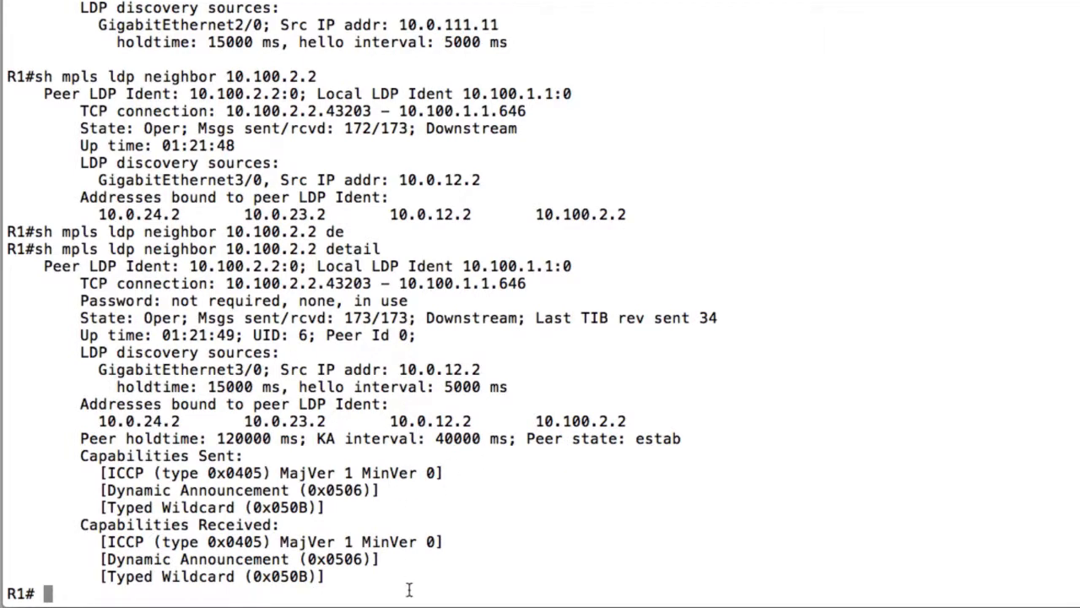
mouse_move(479, 508)
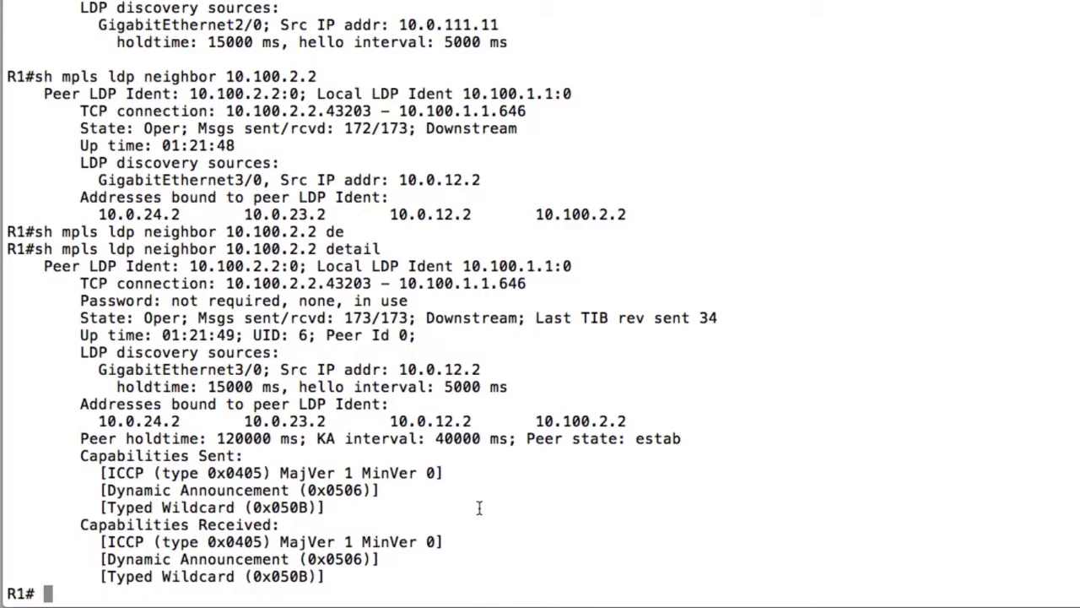
Step: Run 'show mpls ldp discovery' on R1 to list the three LDP discovery interfaces
type("sh ldp dis")
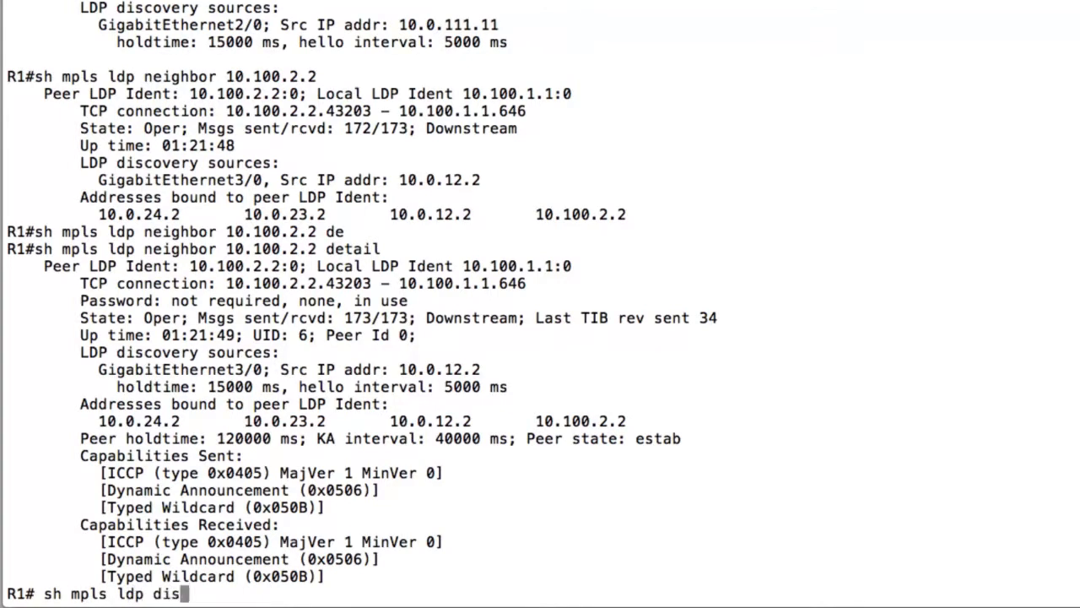
key("Return")
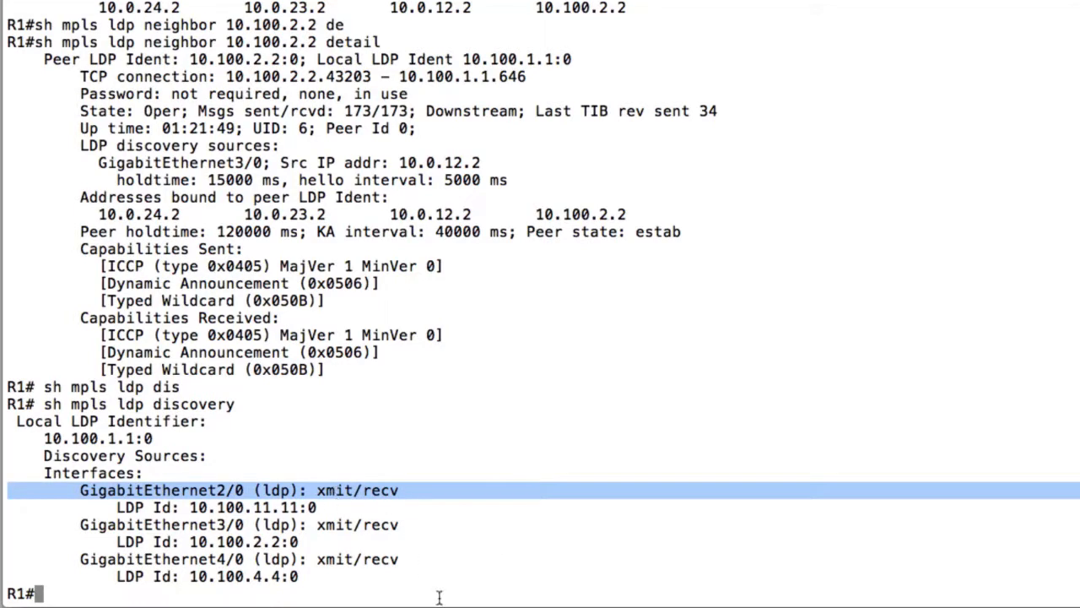
Step: Configure 'mpls ldp session protection' on R1 and highlight the 10.100.4.4 targeted hello xmit state
type("conf")
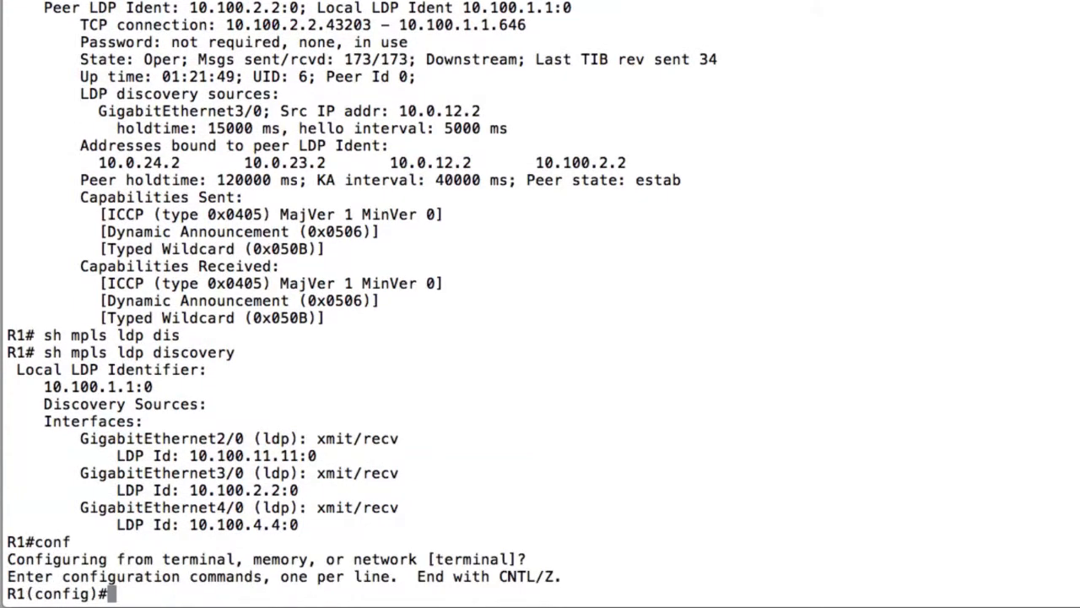
type("mpls")
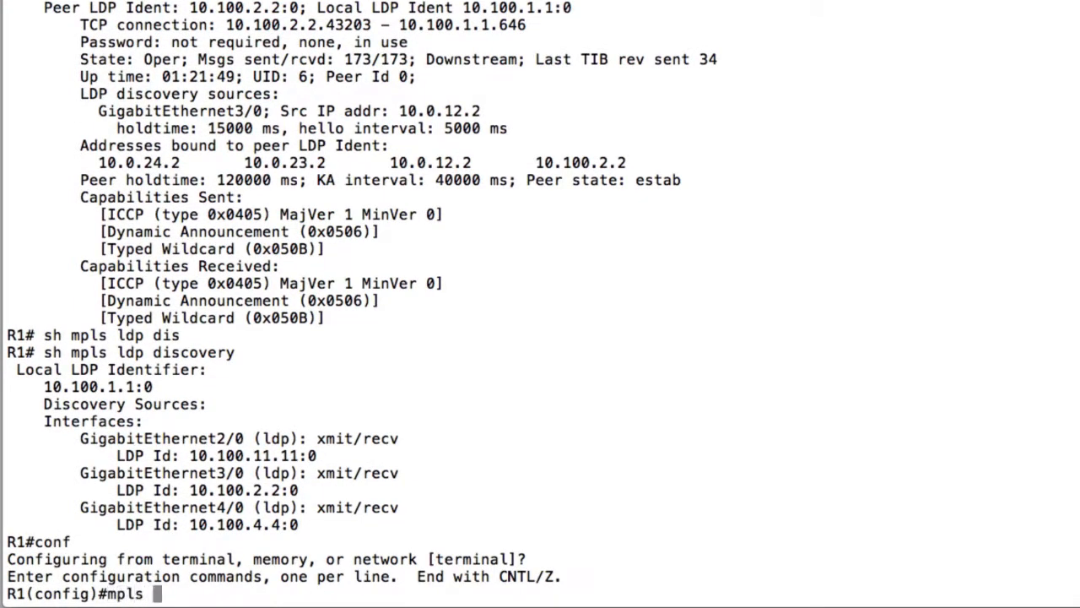
type("ldp session protection")
type("end")
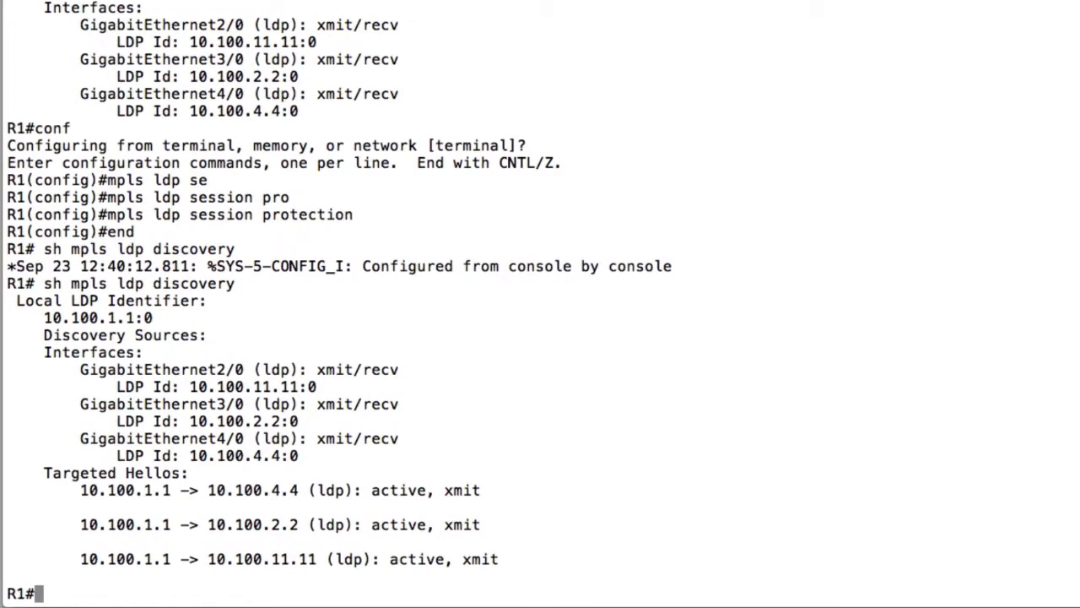
mouse_move(243, 510)
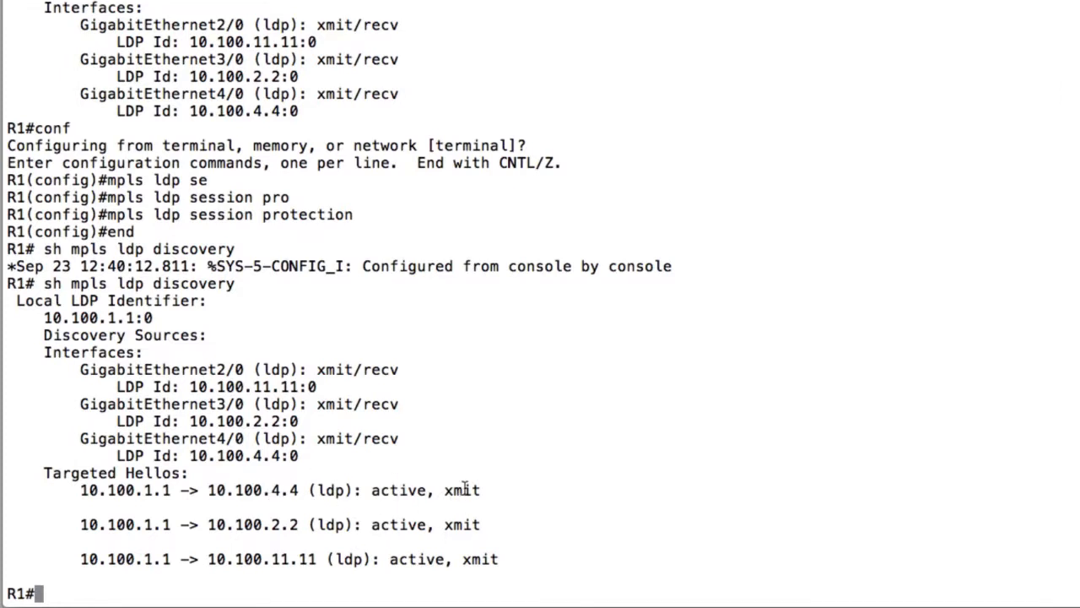
double_click(461, 489)
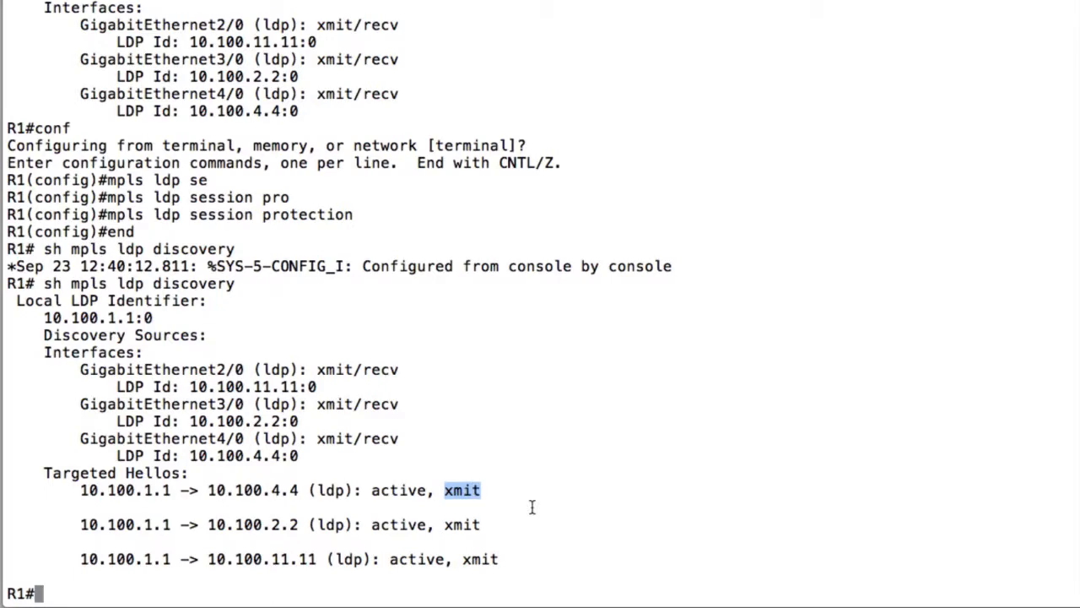
mouse_move(532, 507)
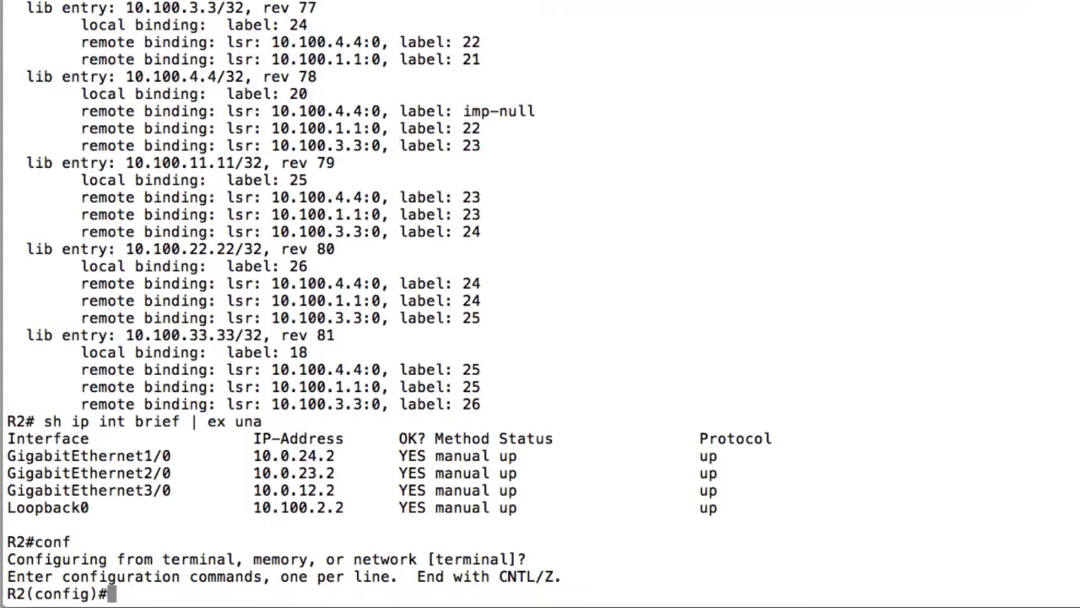
Step: Configure 'mpls ldp session protection' on R2 and highlight its targeted hellos to 10.100.1.1
type("mpls ldp")
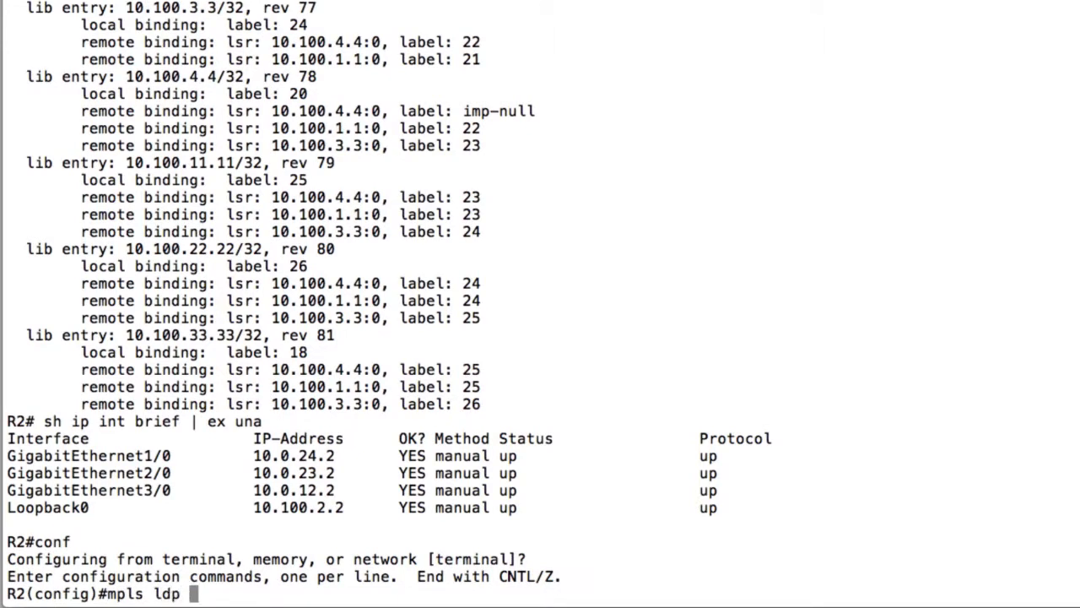
type("ses")
type("sh mpls ldp discovery")
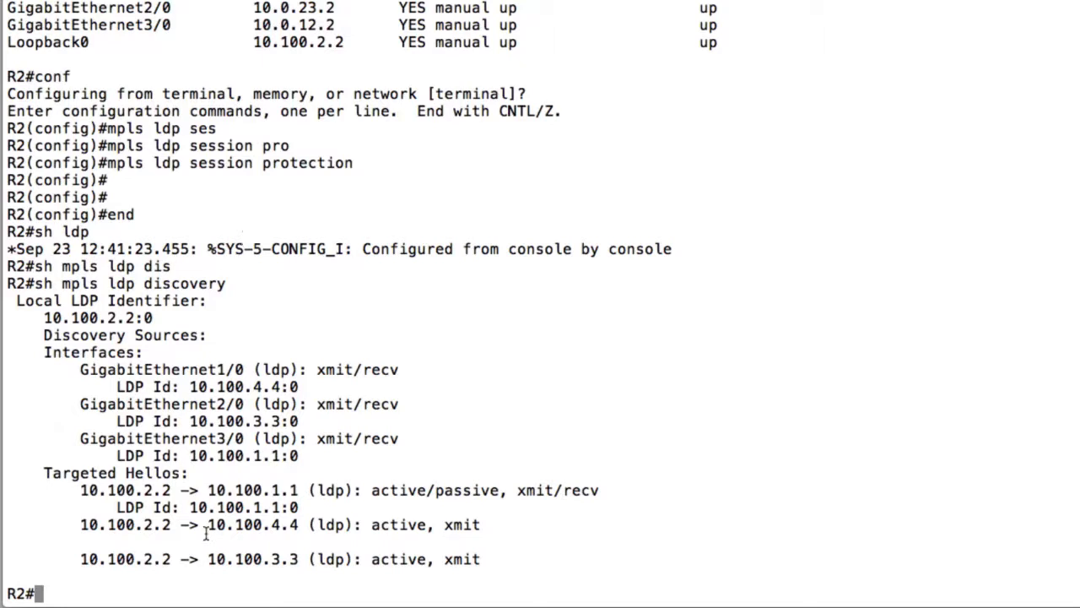
double_click(337, 489)
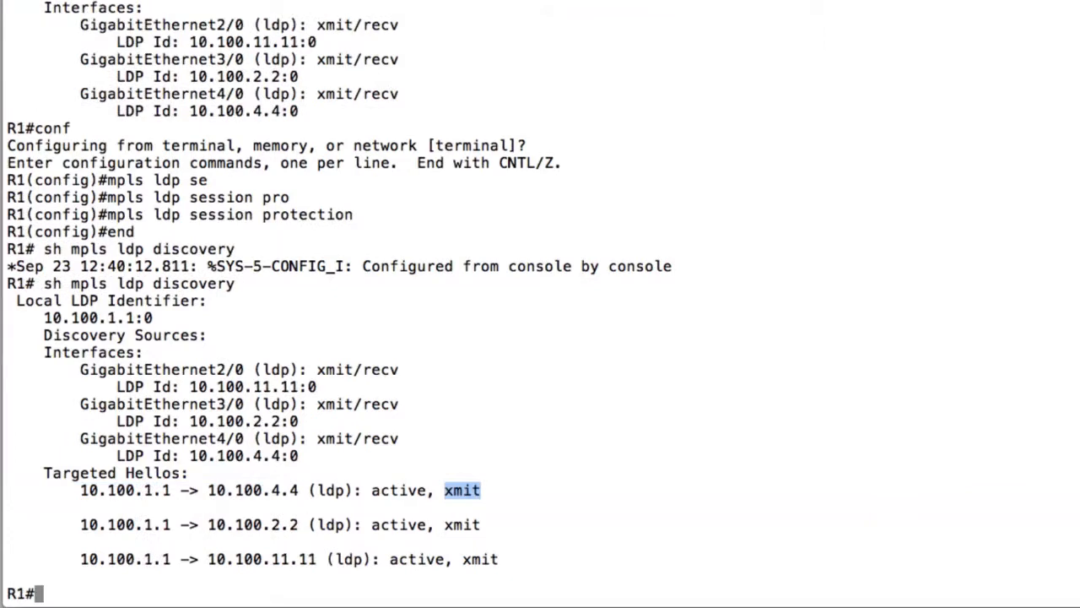
Step: Run 'show mpls ldp discovery' on R1 to check targeted hello state with 10.100.2.2
type("sh mpls ldp discovery")
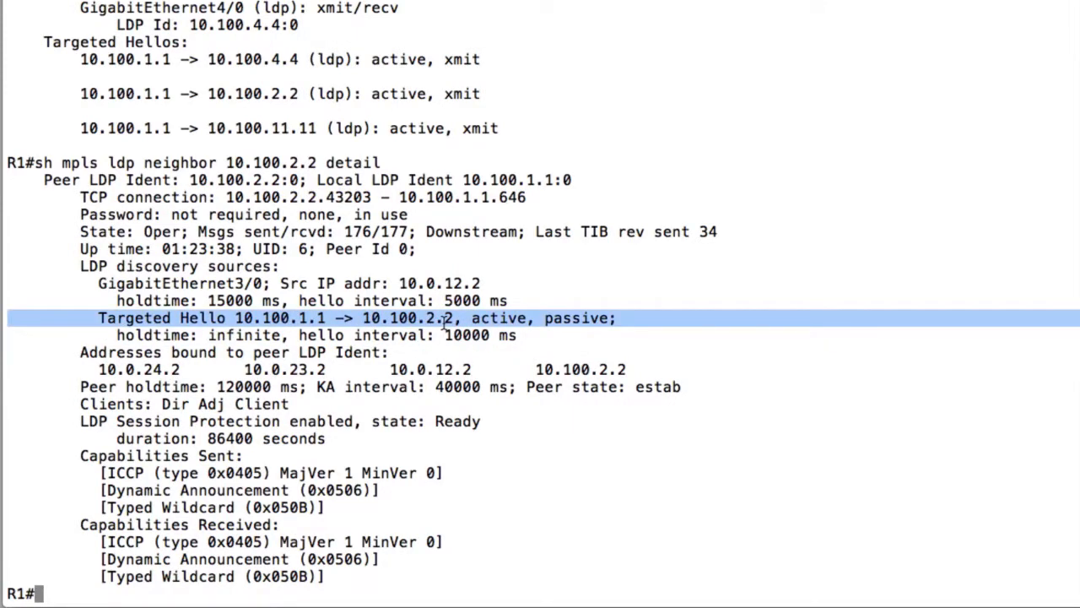
mouse_move(261, 300)
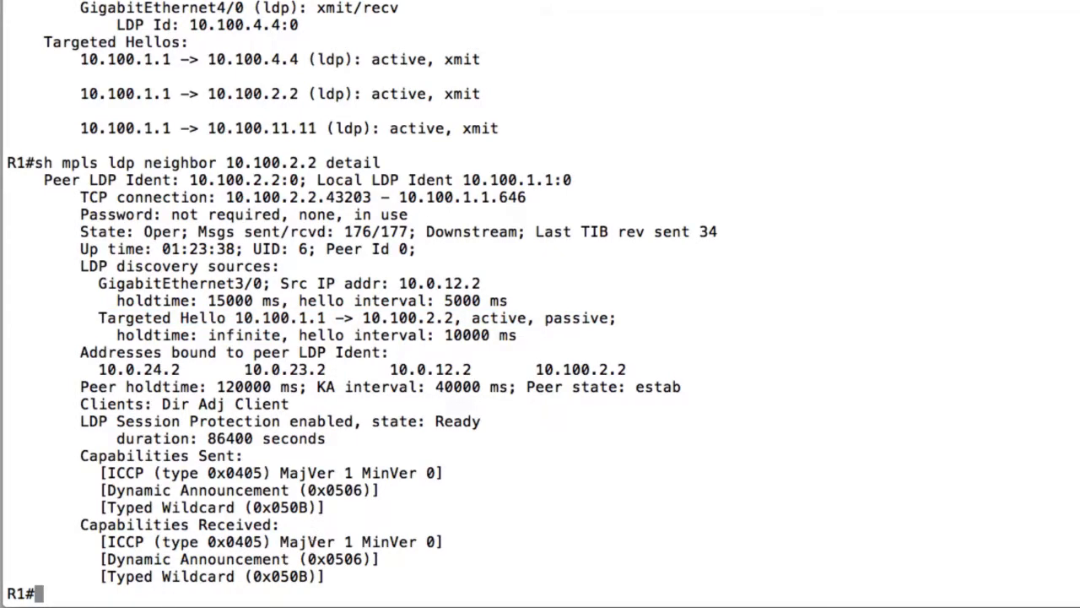
Step: Shut down Gi3/0 on R1 and show neighbor 10.100.2.2 detail reporting protection Protecting
type("conf")
type("shut")
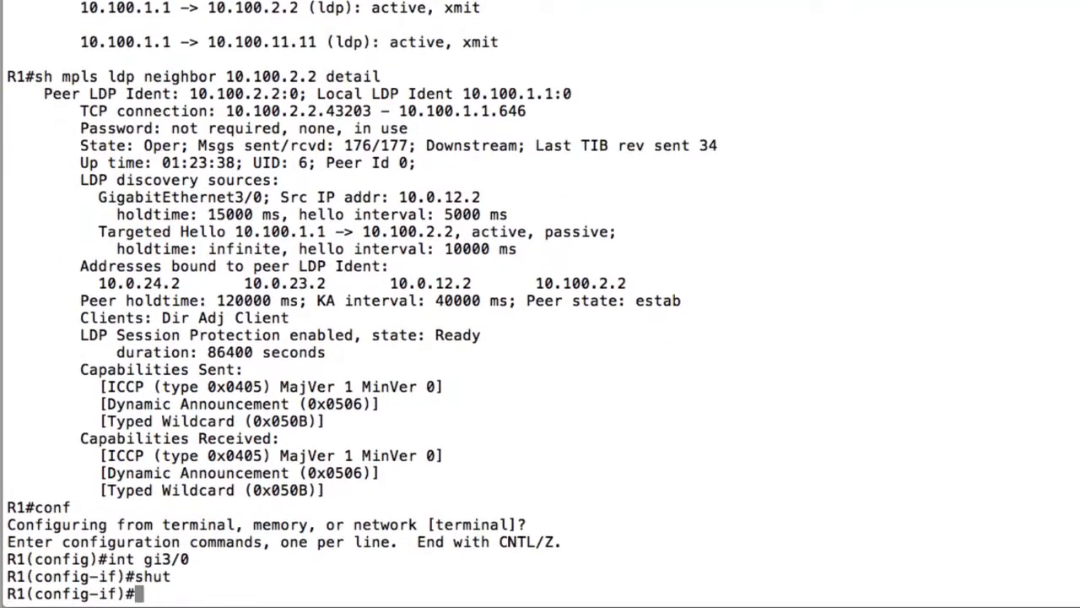
type("end")
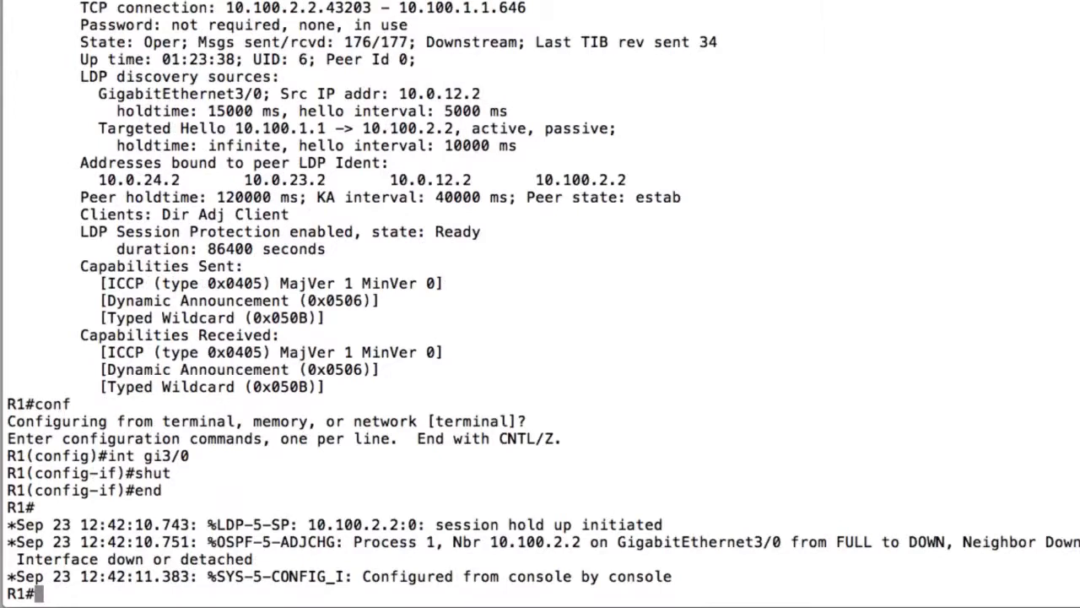
scroll("down", 3)
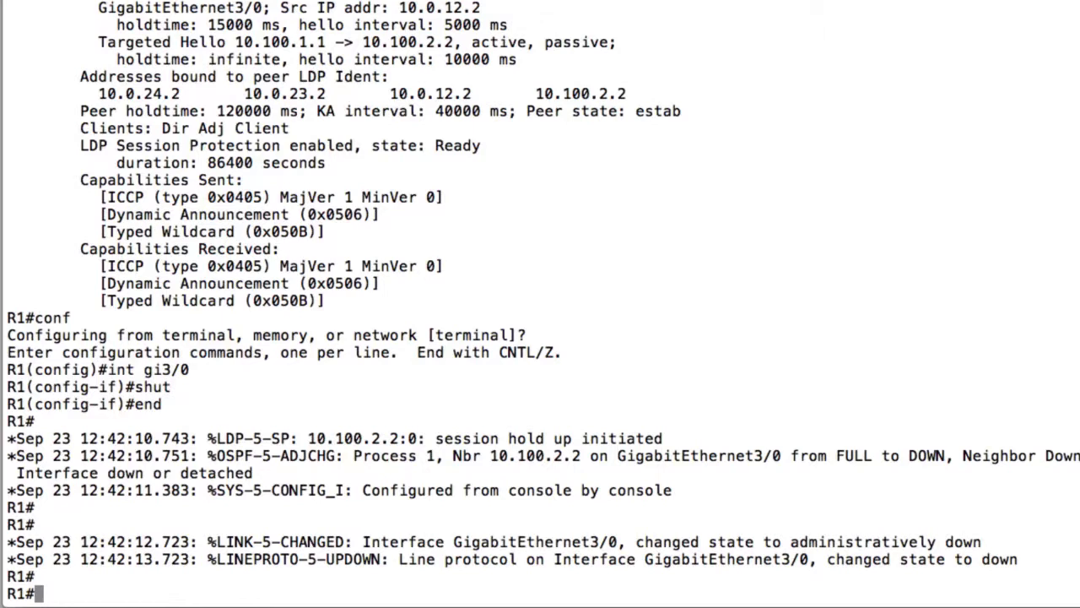
type("sh mpls ldp neighbor 10.100.2.2 detail")
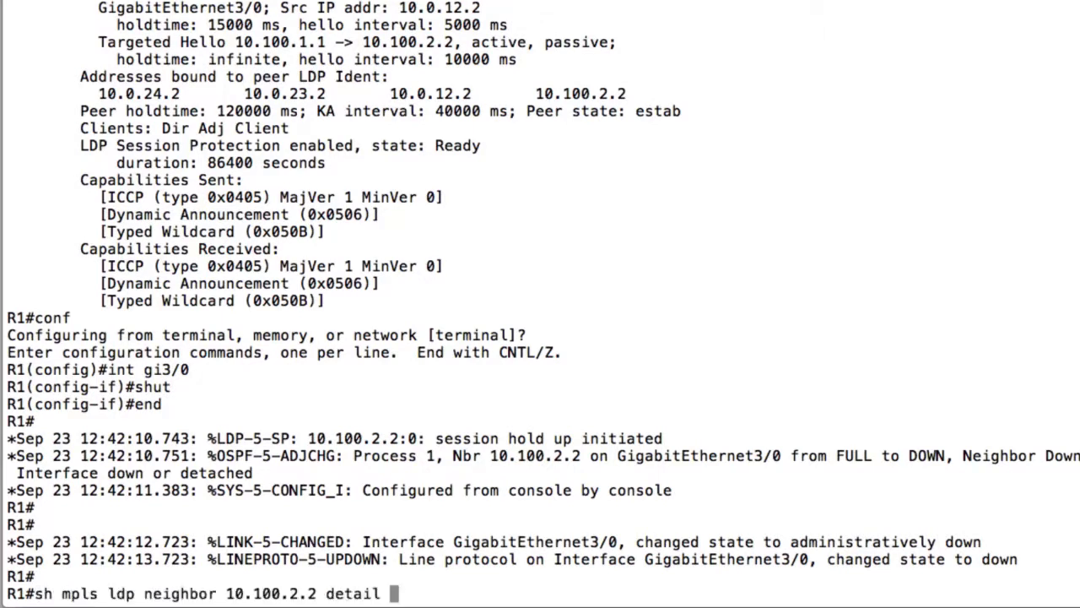
key("Return")
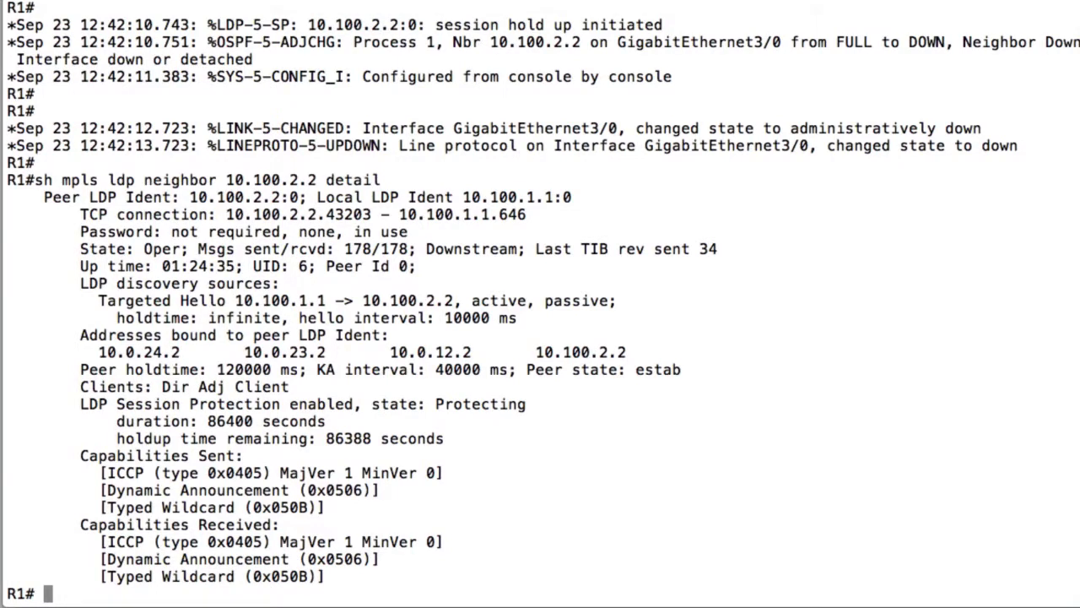
Step: Run 'show ip route 10.100.2.2' to confirm it is now reached via GigabitEthernet4/0
type("sh ip ro")
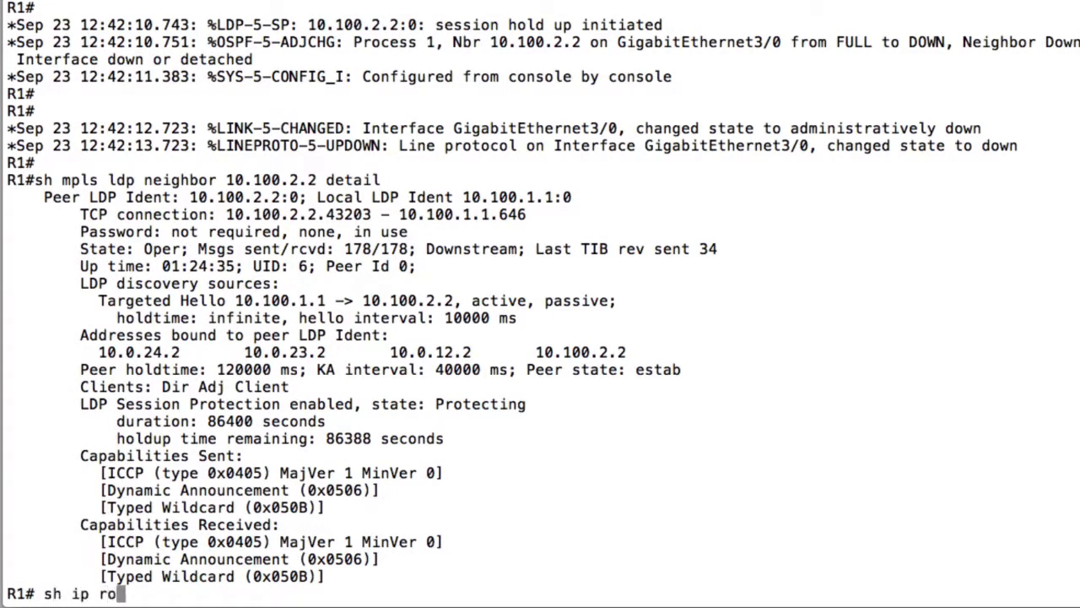
type("ute 10.100.")
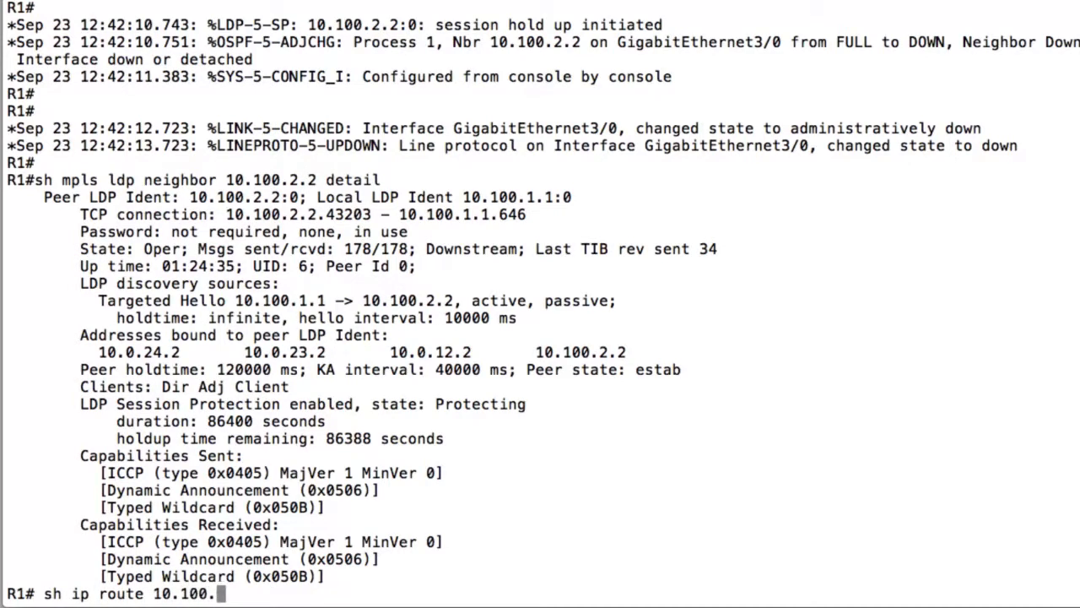
key("Return")
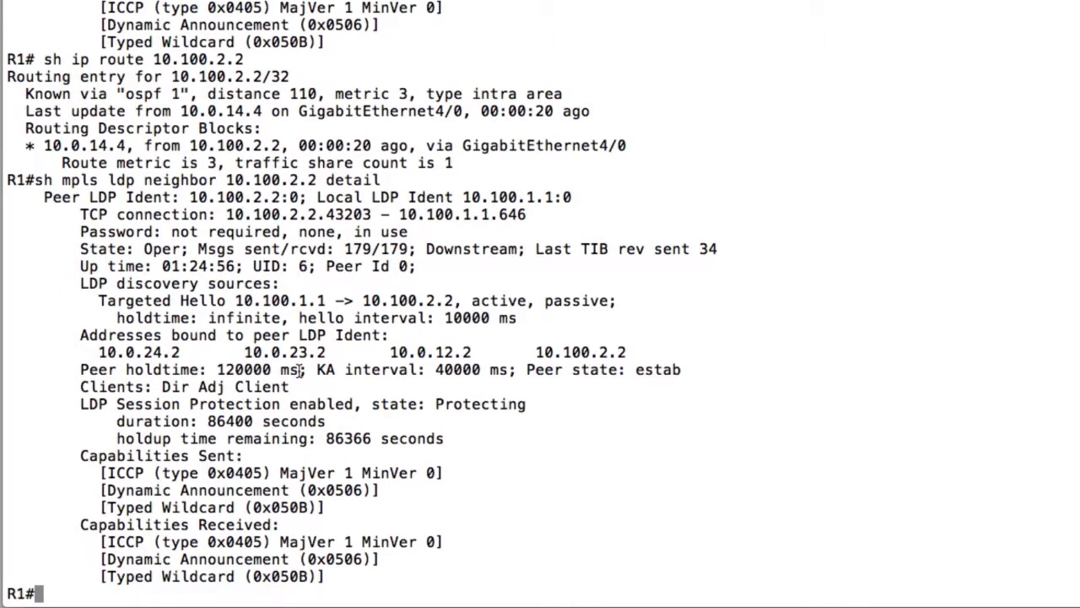
Step: List the MPLS LDP label bindings for 10.100.2.2
type("sh l")
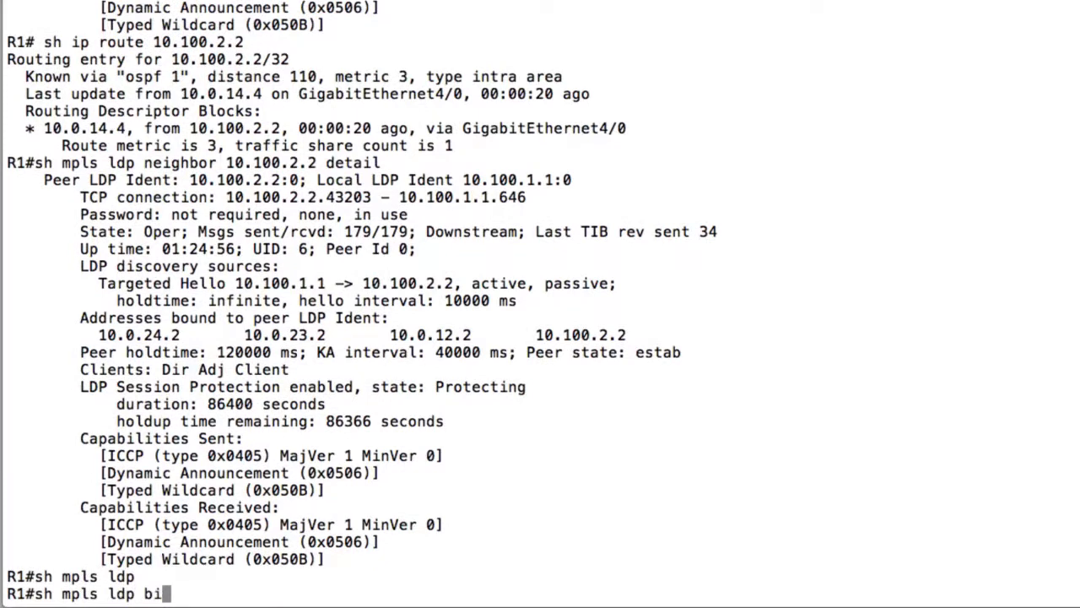
type("ndings | i")
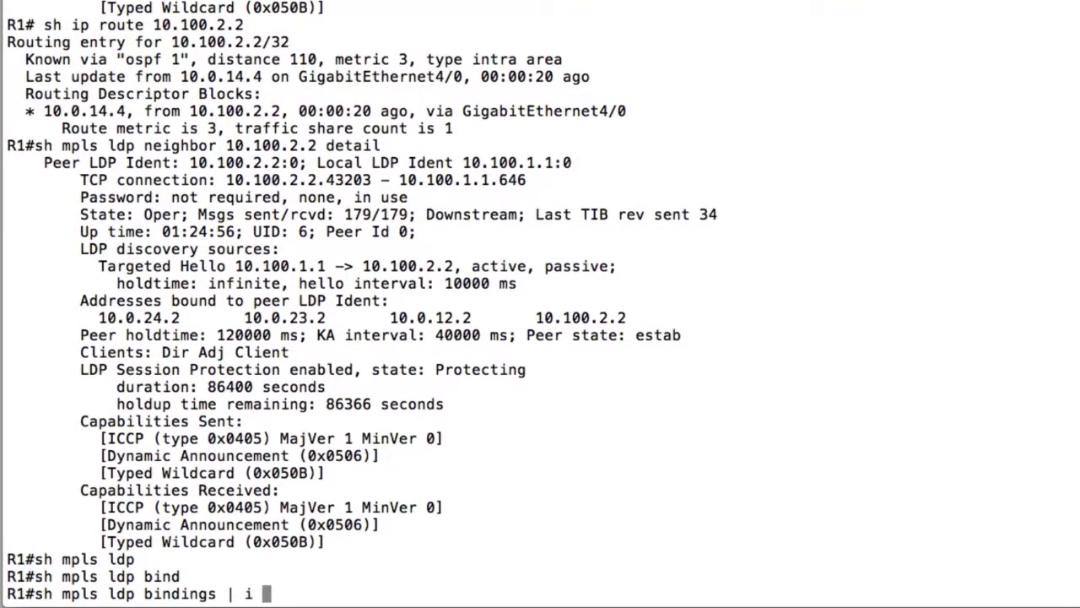
type("10.100.")
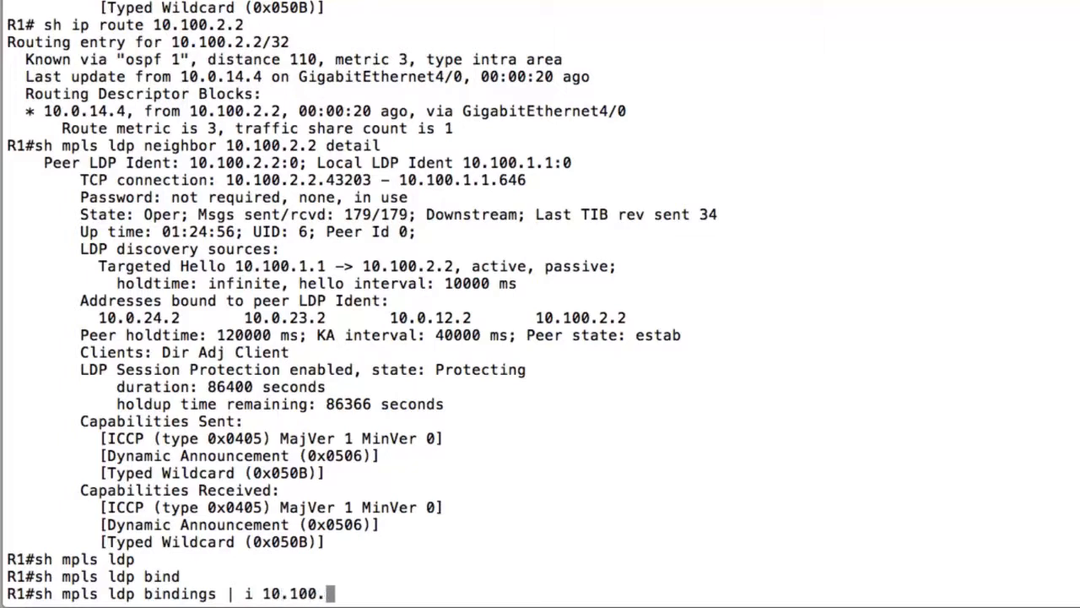
key("Return")
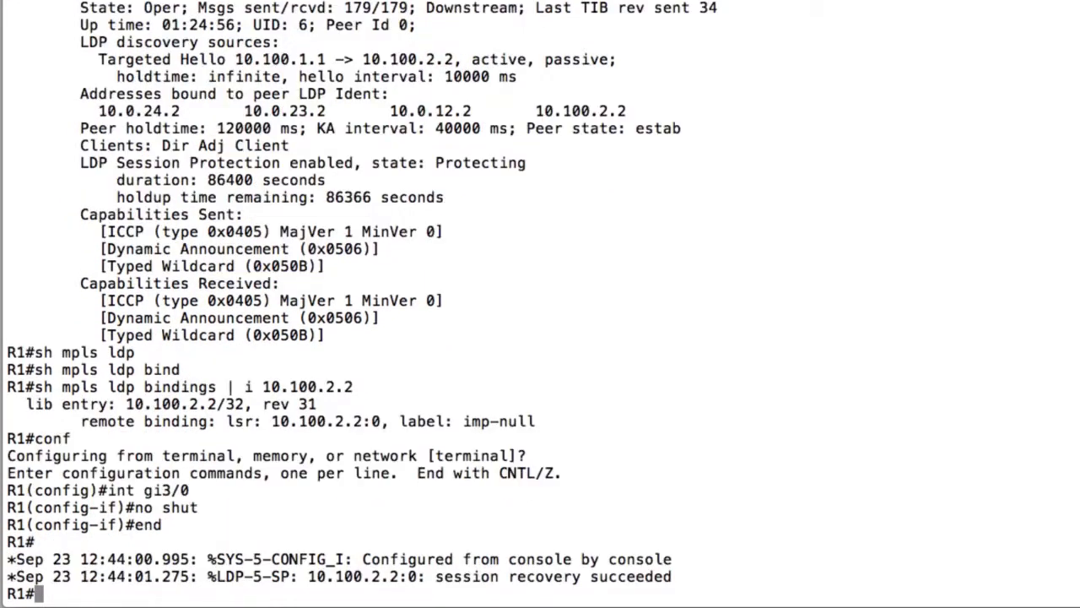
Step: Show LDP bindings for 10.100.2.2 and page through neighbor details confirming protection back to Ready
scroll("down", 3)
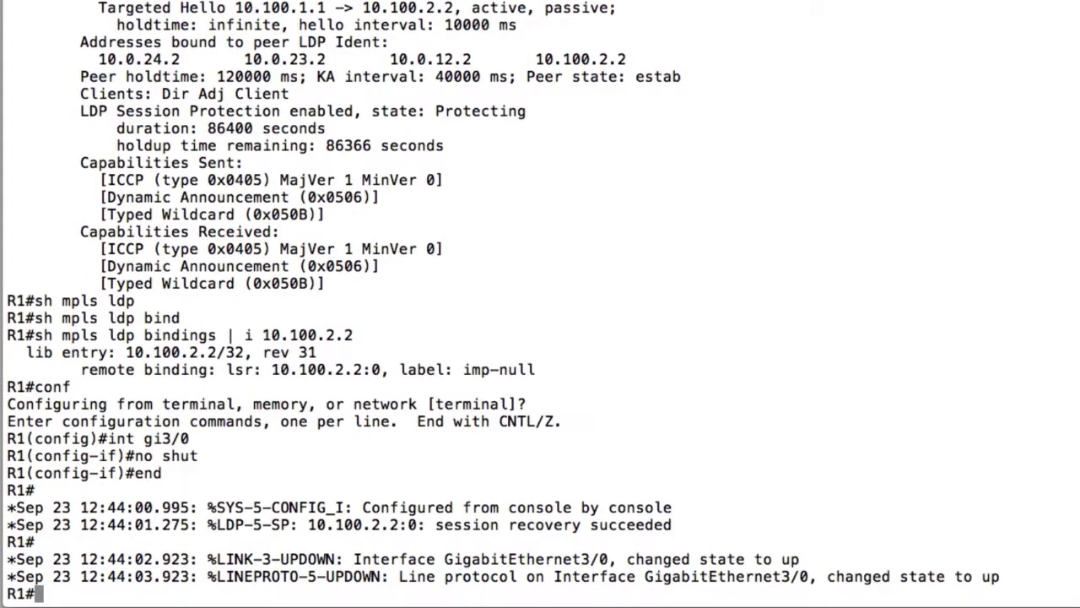
type("sh mpls ldp bindings | i 10.100.2.2")
type("sh mpls ldp neighbor 10.100.2.2 detail")
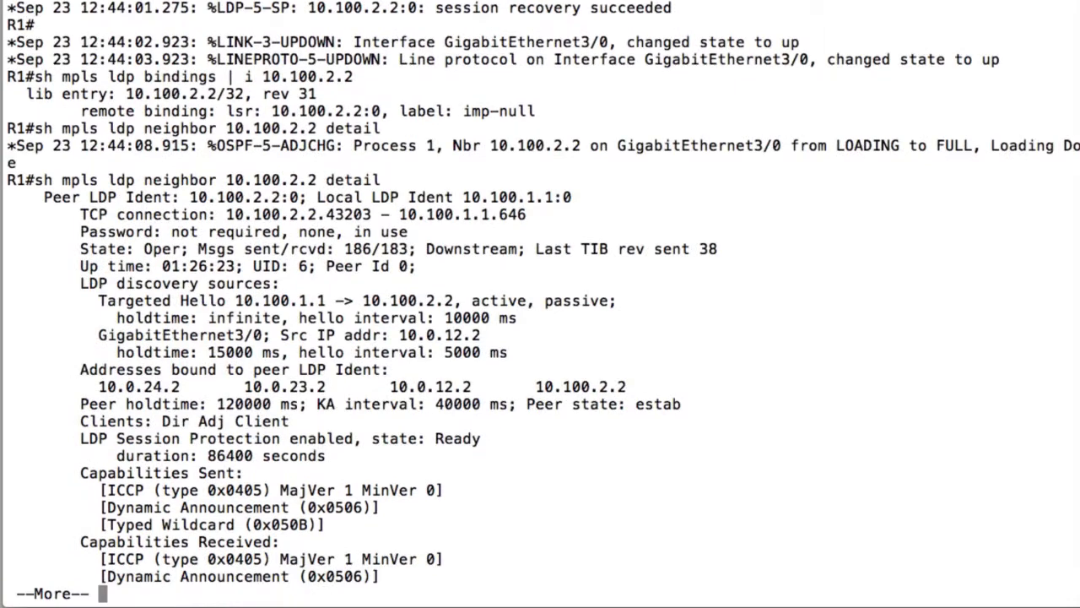
key("space")
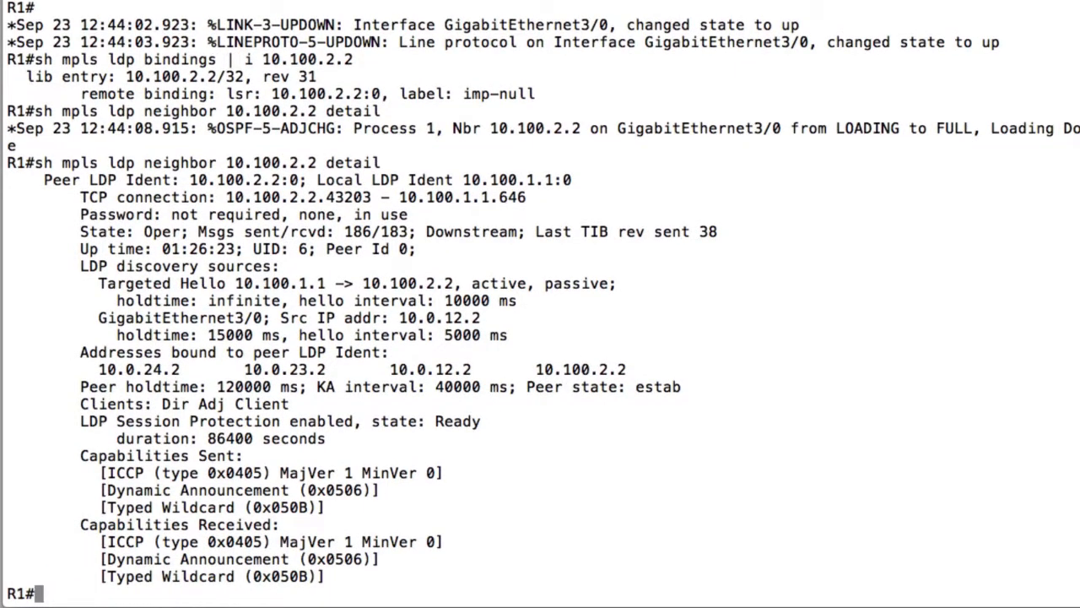